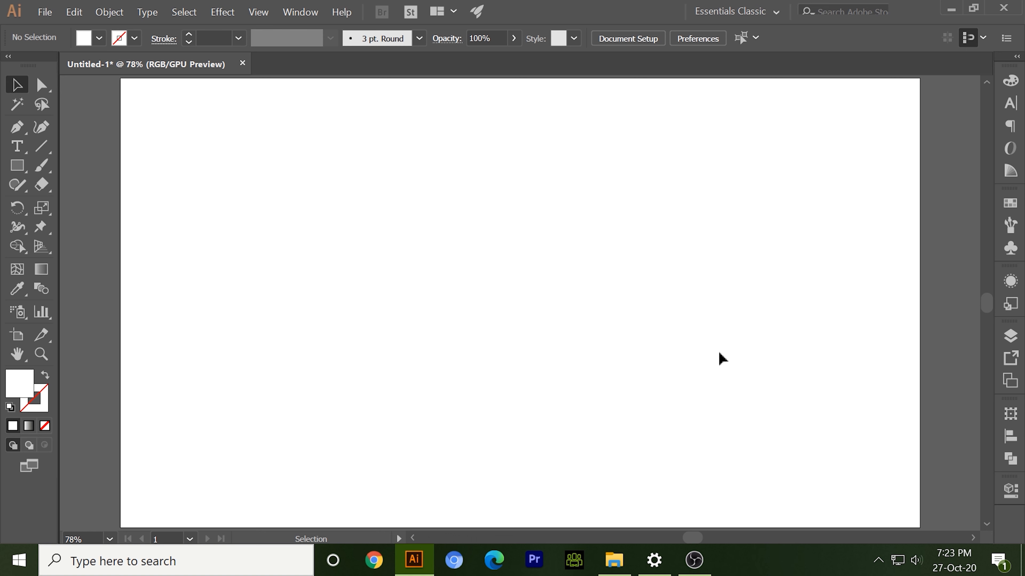
mouse_move(668, 383)
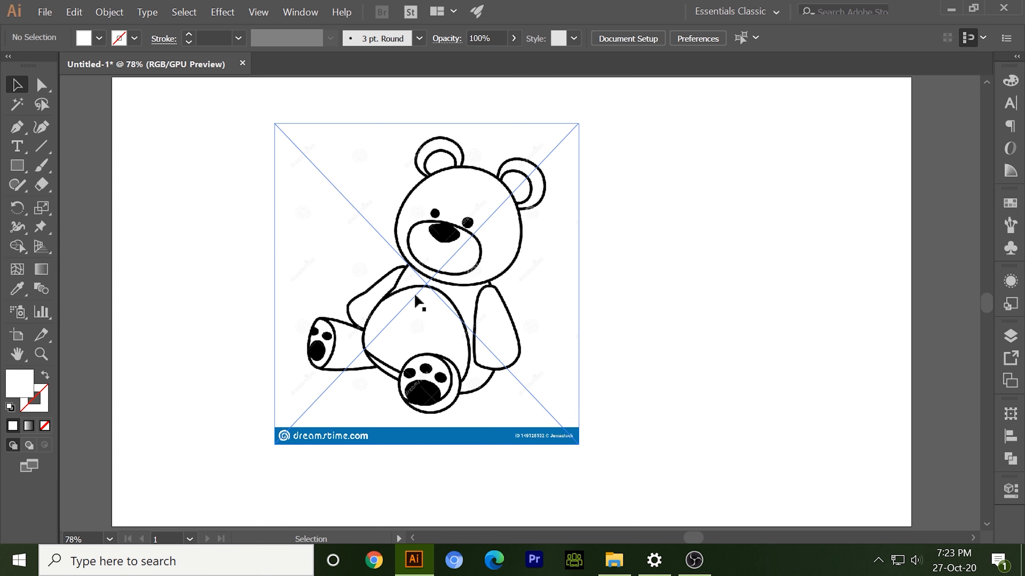
mouse_move(516, 317)
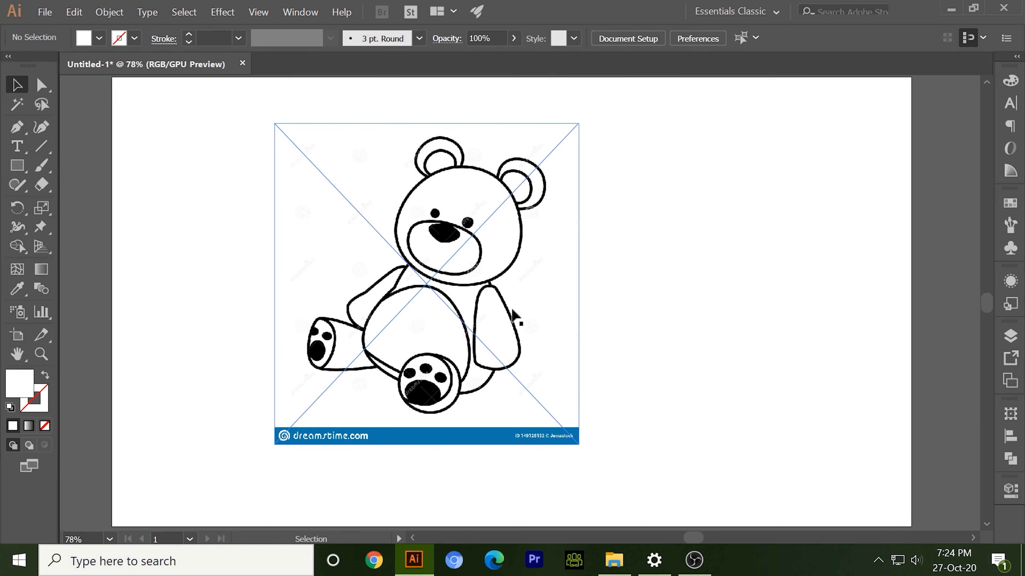
- Place bear.jpg onto the artboard and zoom in to inspect it
left_click(361, 460)
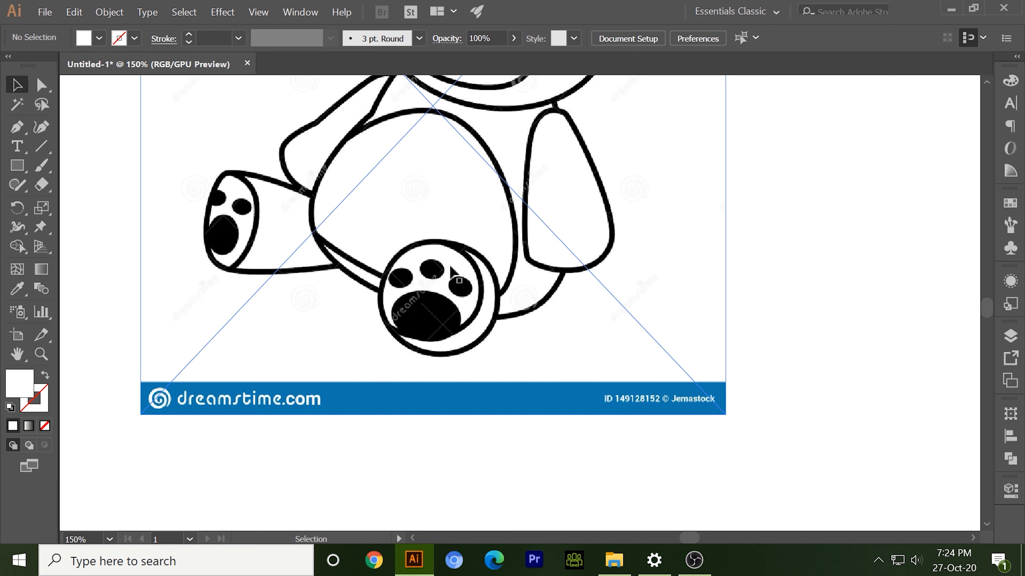
scroll("up", 3)
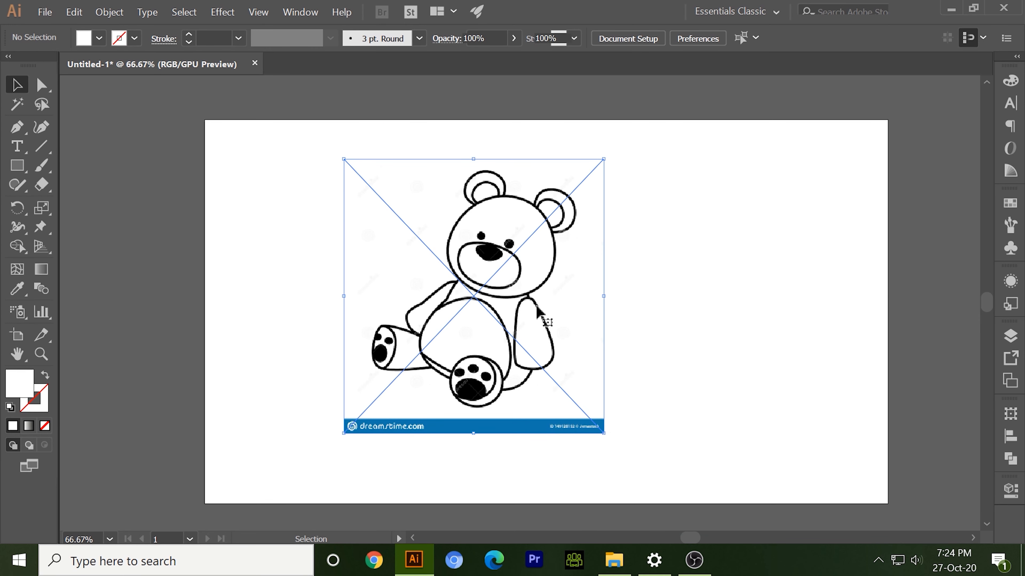
- Select the placed bear picture and embed it instead of keeping it linked
left_click(473, 293)
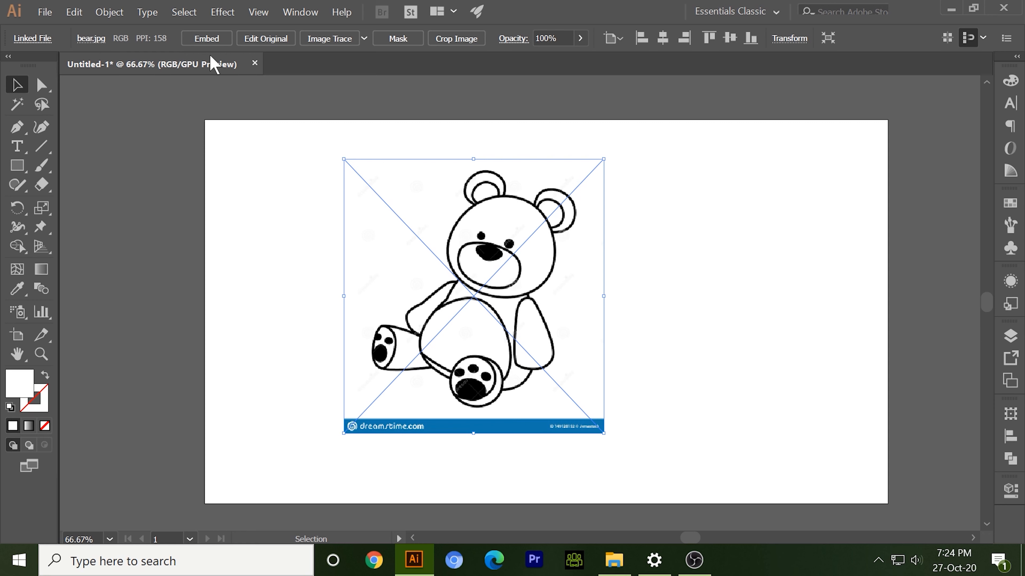
mouse_move(327, 64)
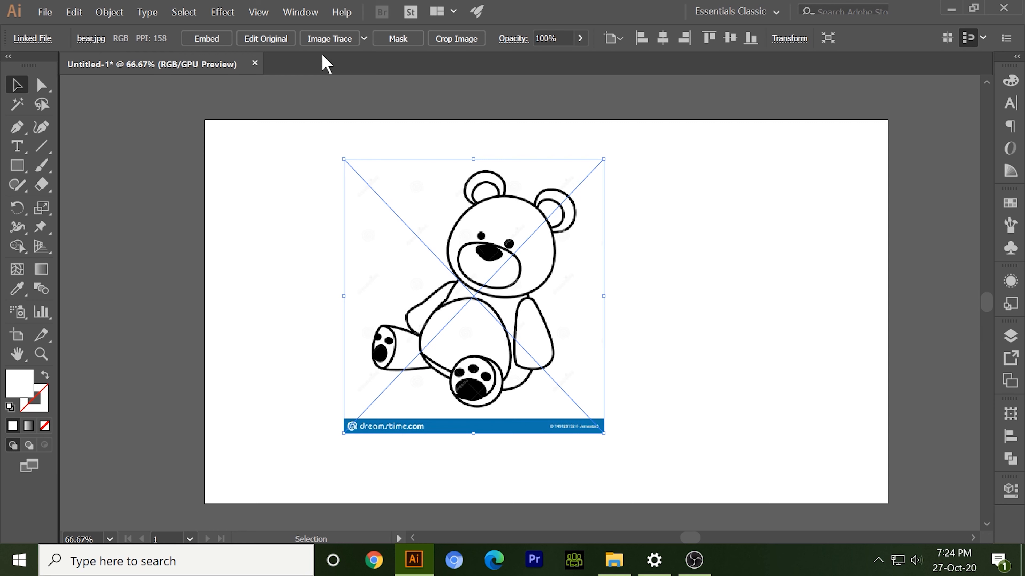
mouse_move(332, 219)
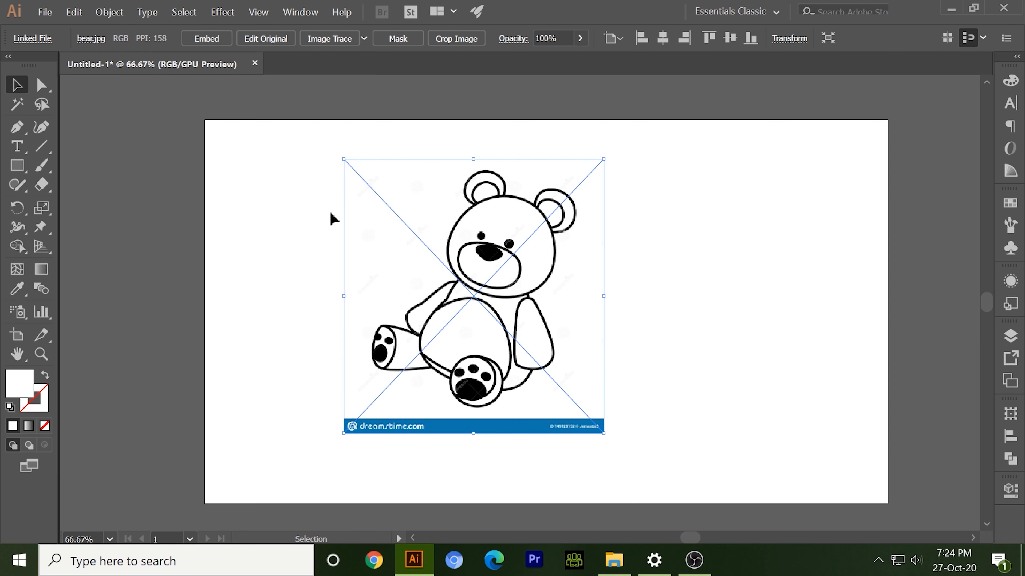
mouse_move(208, 58)
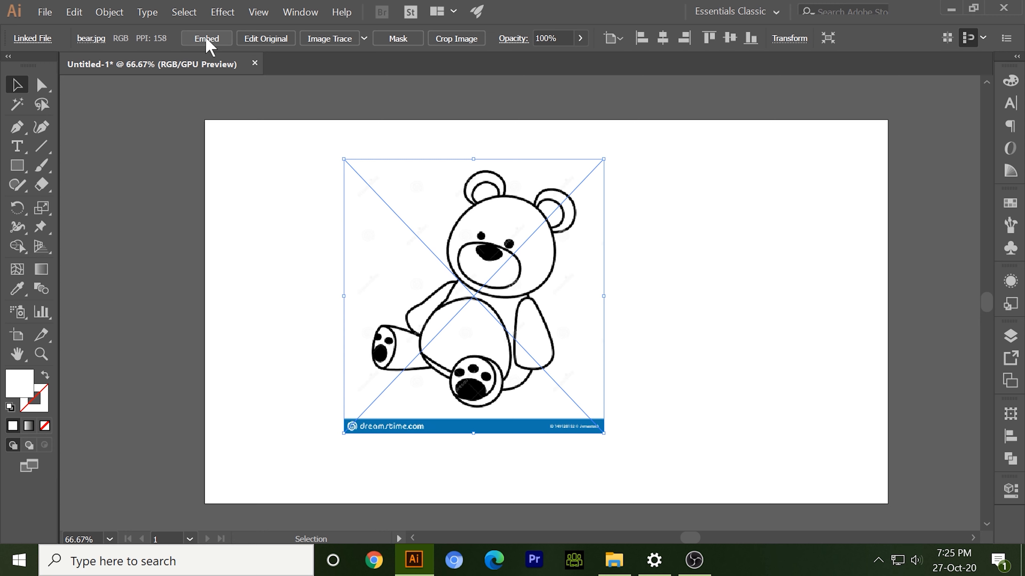
left_click(206, 38)
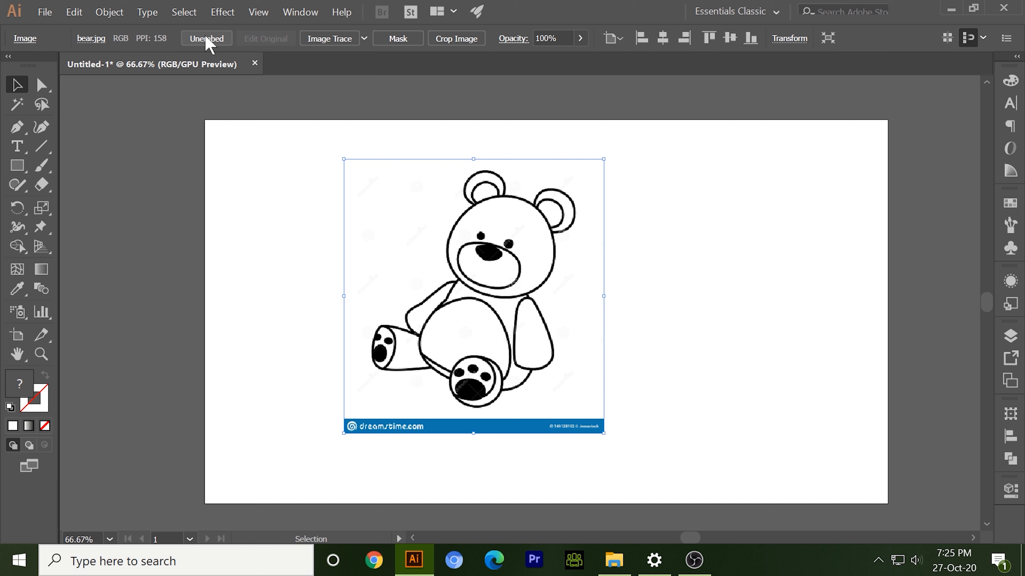
mouse_move(389, 333)
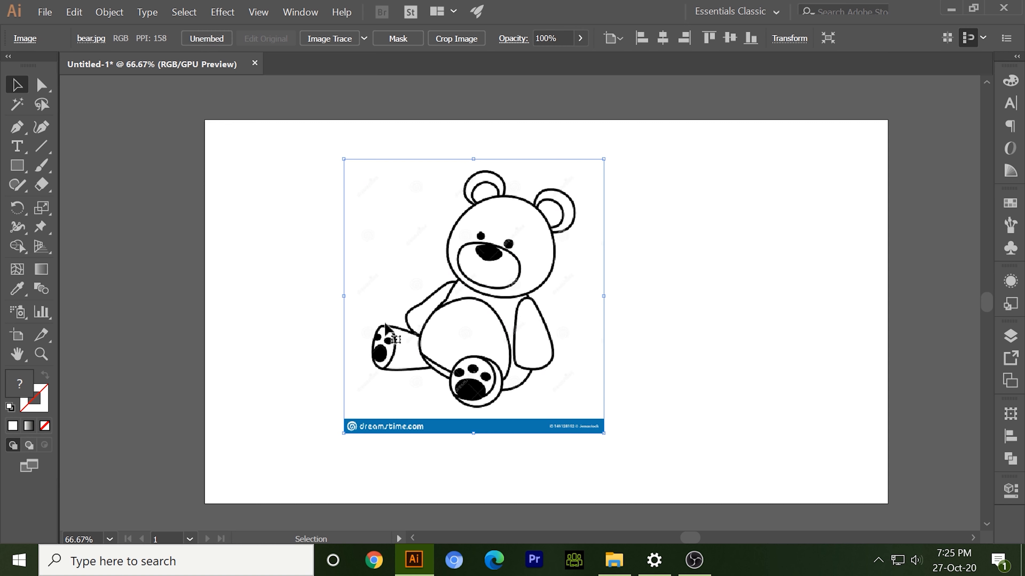
mouse_move(329, 38)
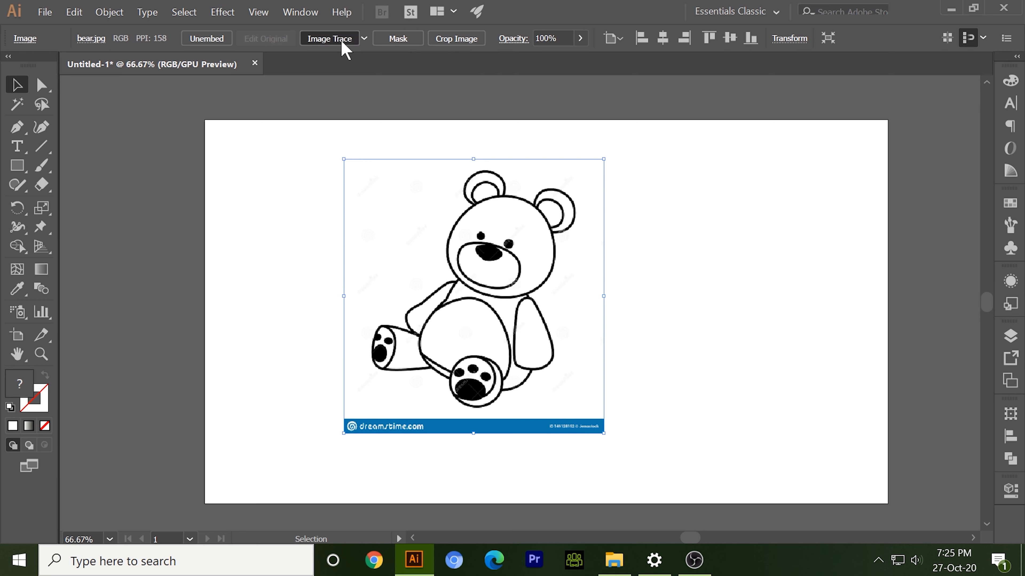
left_click(329, 38)
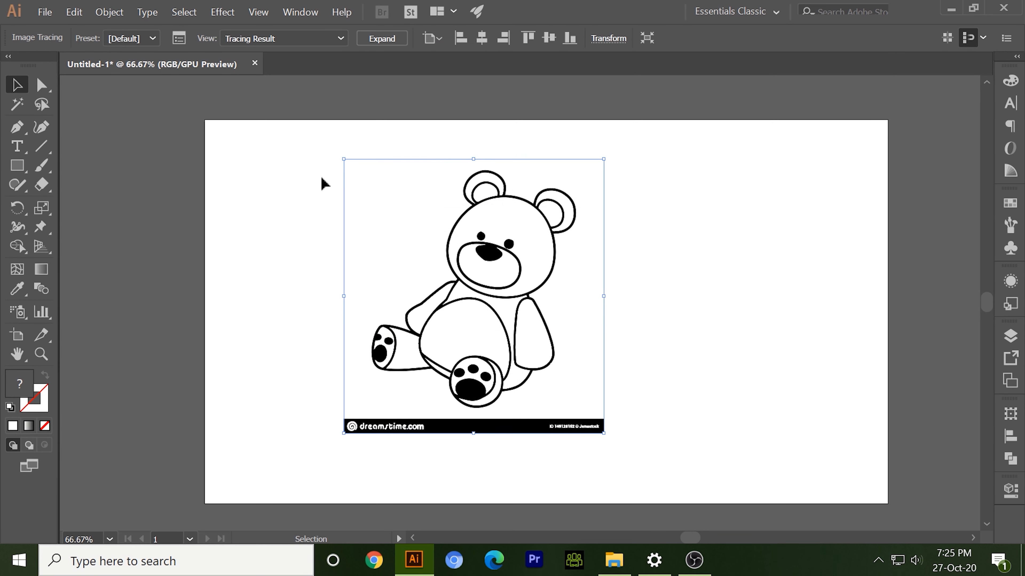
mouse_move(390, 363)
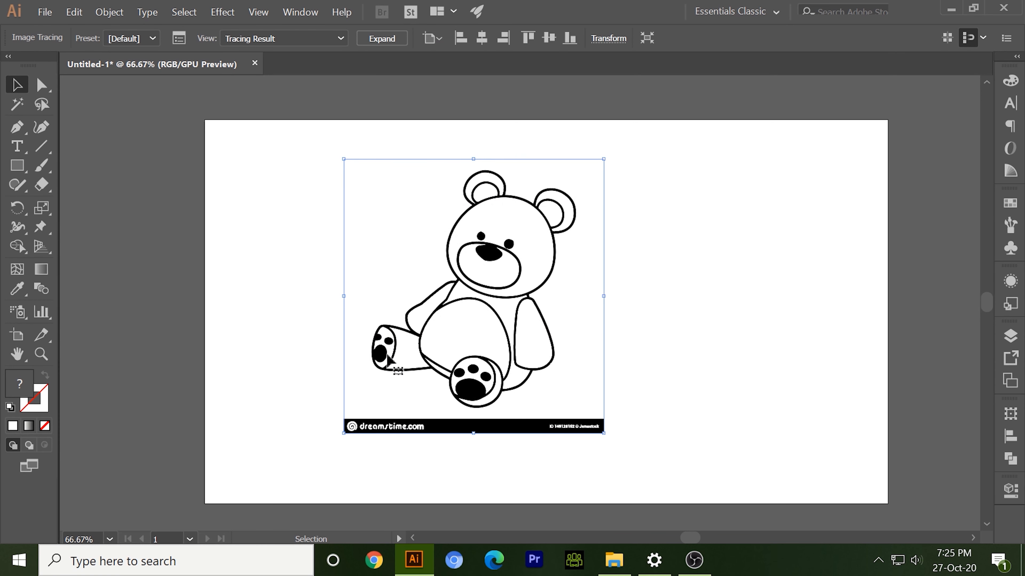
left_click(381, 38)
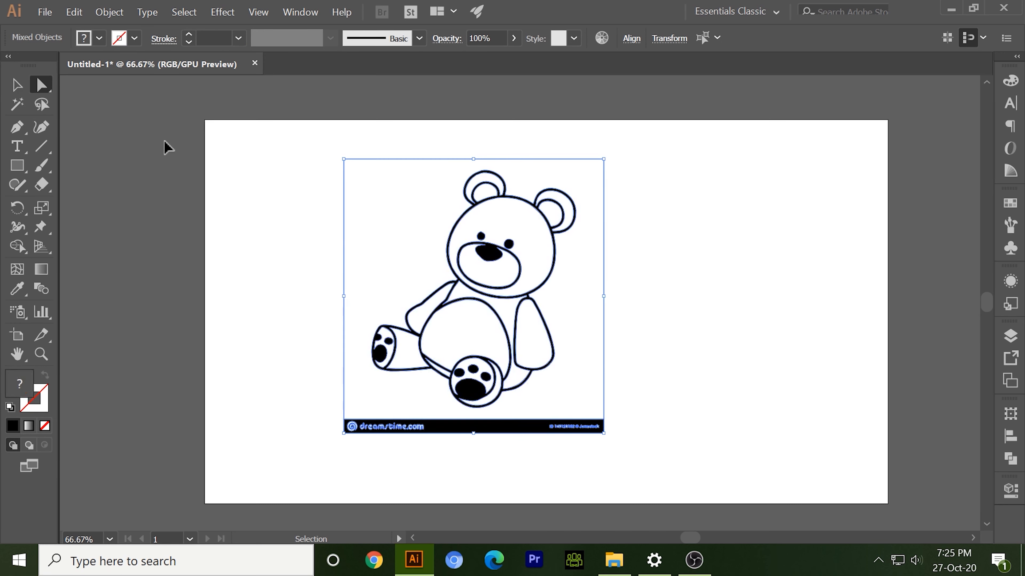
left_click(41, 85)
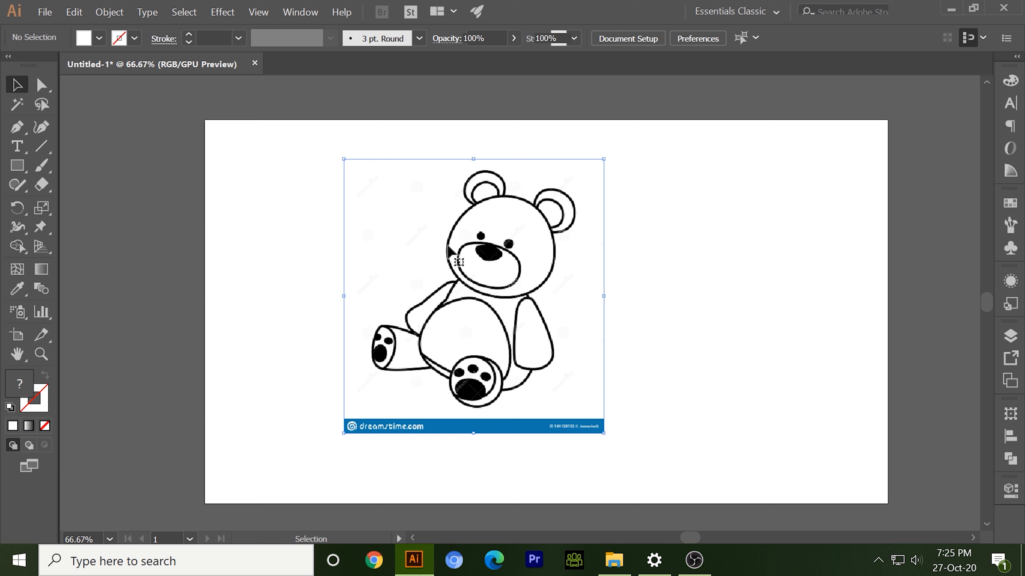
left_click(458, 262)
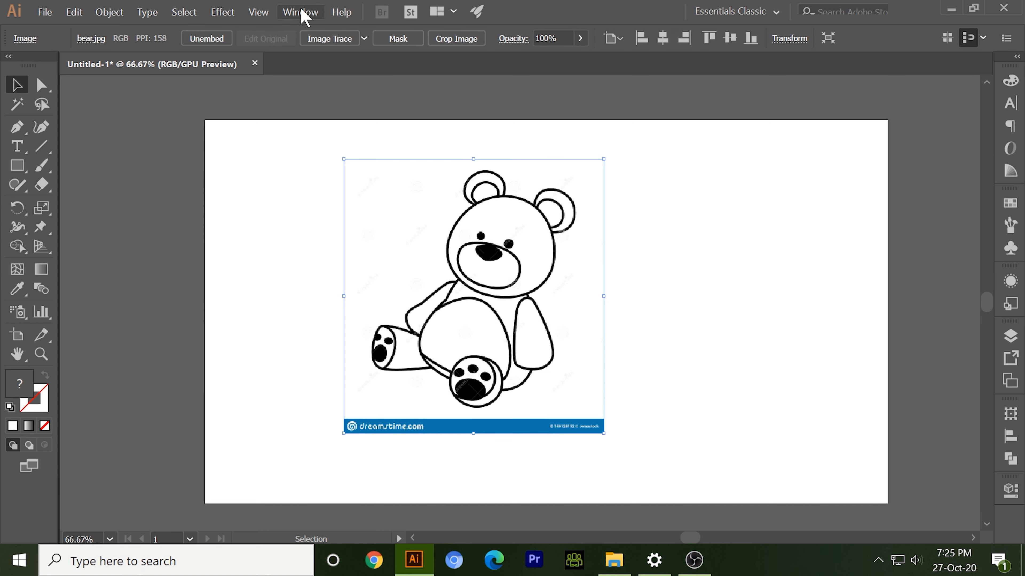
- Show the Image Trace panel with advanced options expanded, keeping Black and White mode
left_click(300, 11)
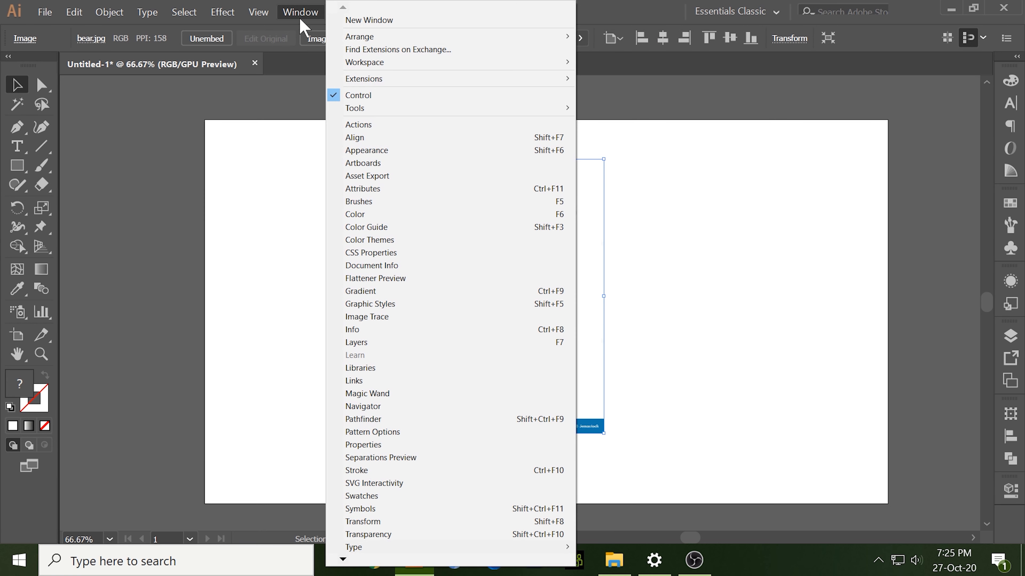
mouse_move(368, 317)
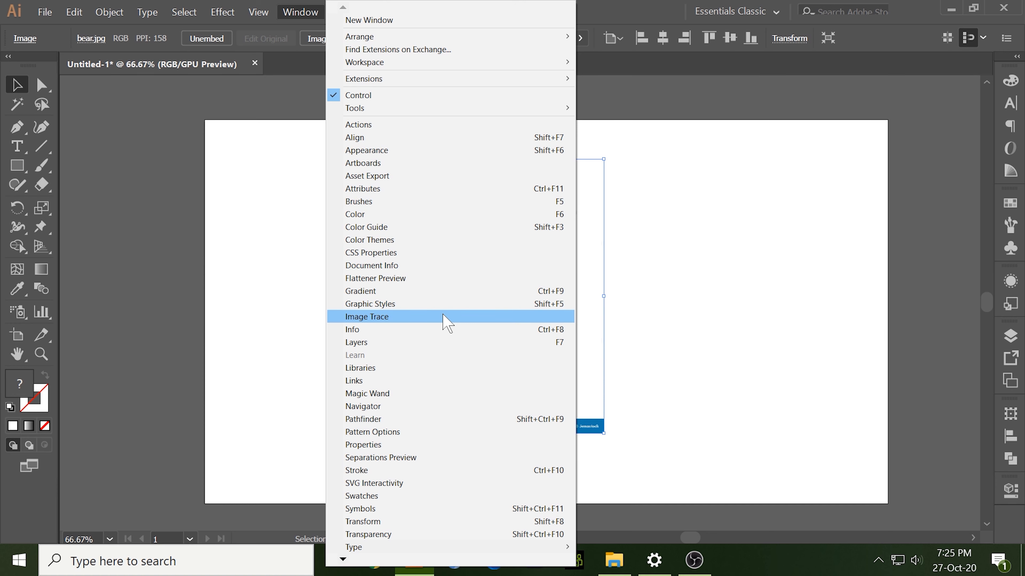
left_click(367, 317)
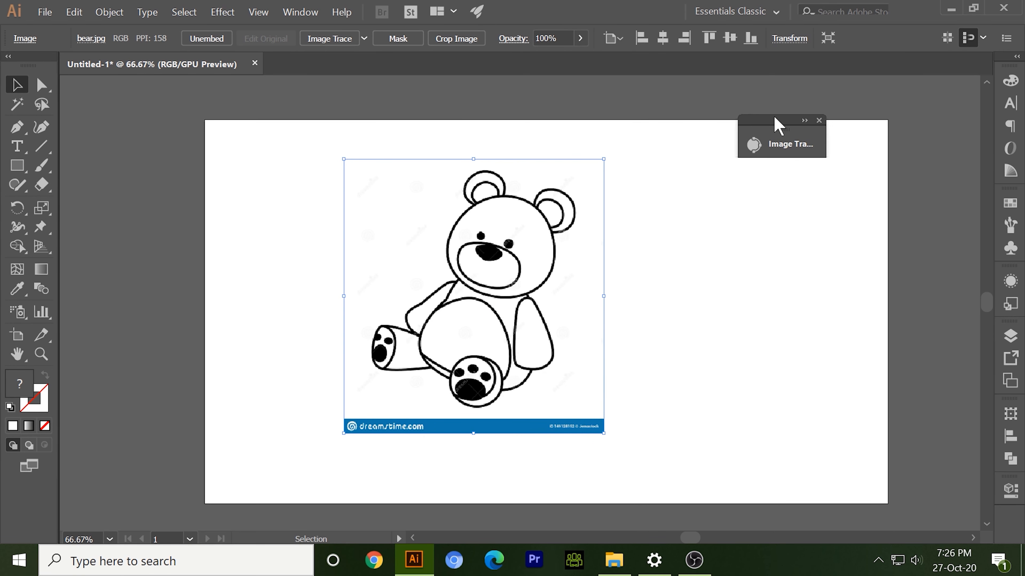
mouse_move(784, 127)
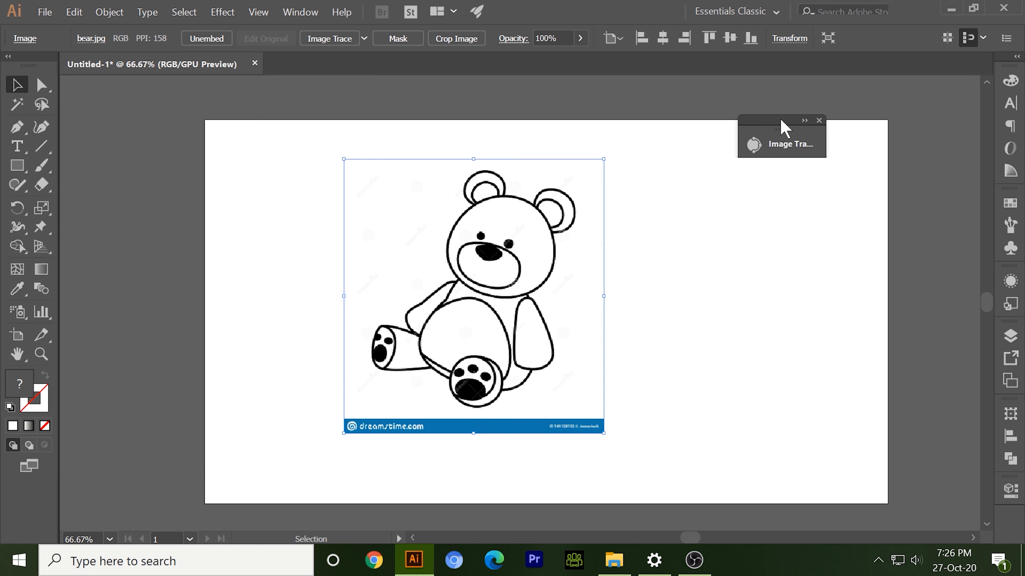
left_click(781, 136)
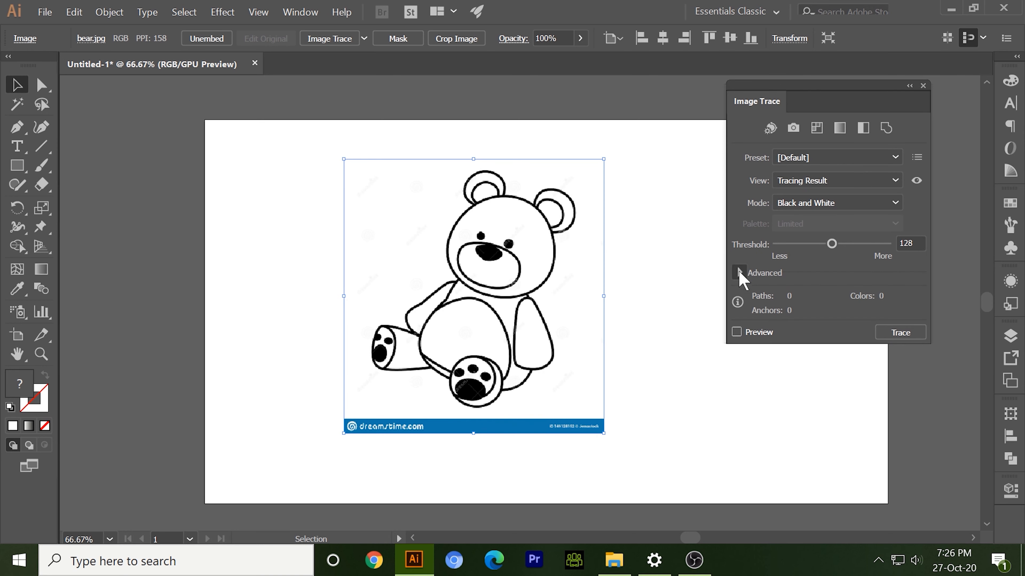
mouse_move(745, 280)
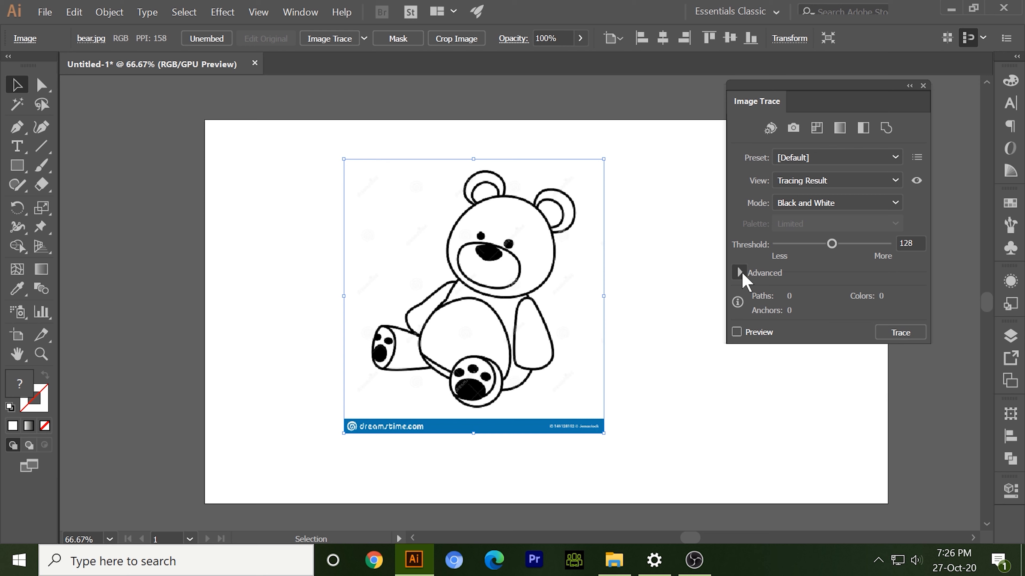
left_click(740, 272)
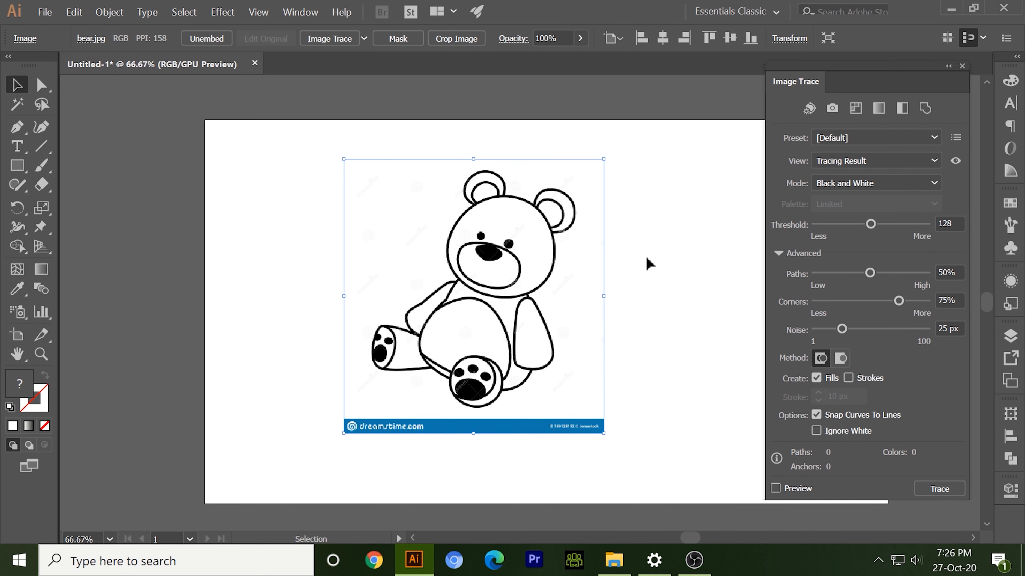
mouse_move(392, 281)
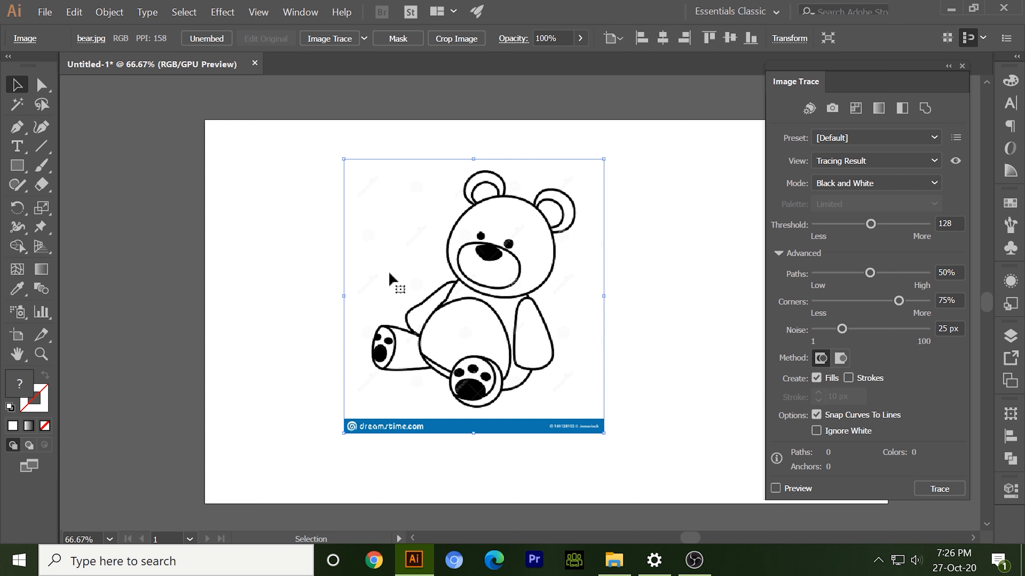
mouse_move(843, 193)
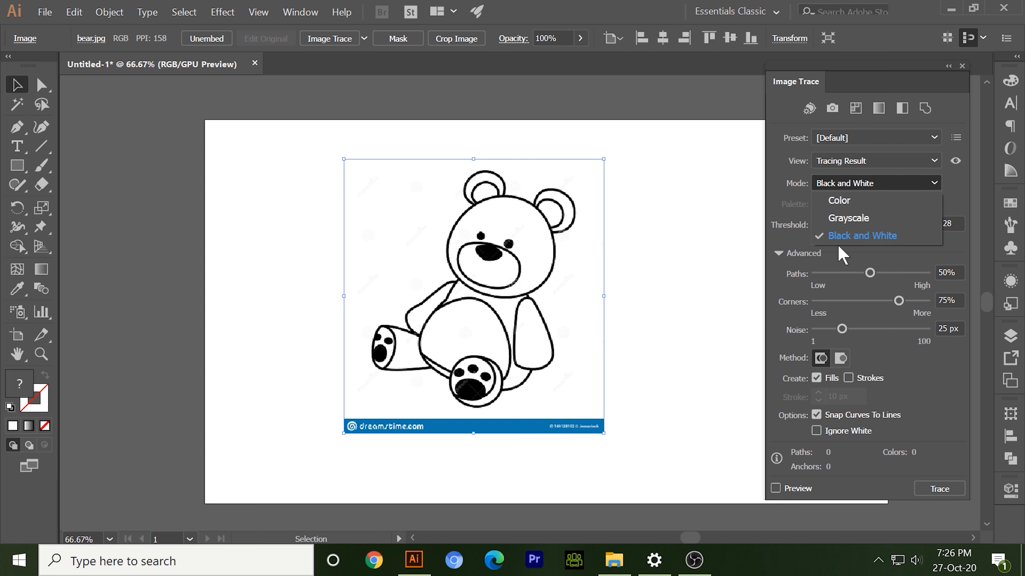
mouse_move(872, 187)
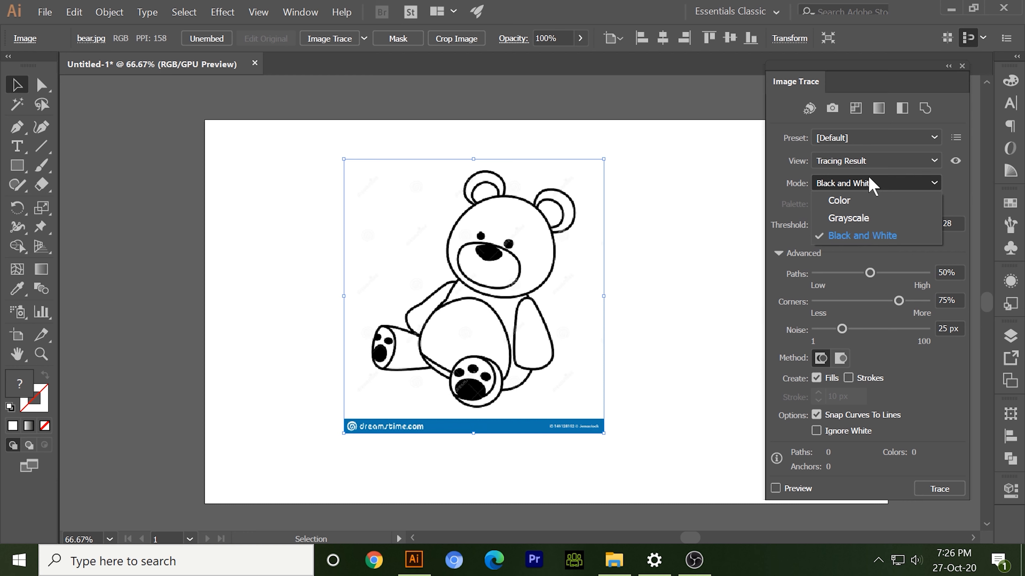
left_click(861, 236)
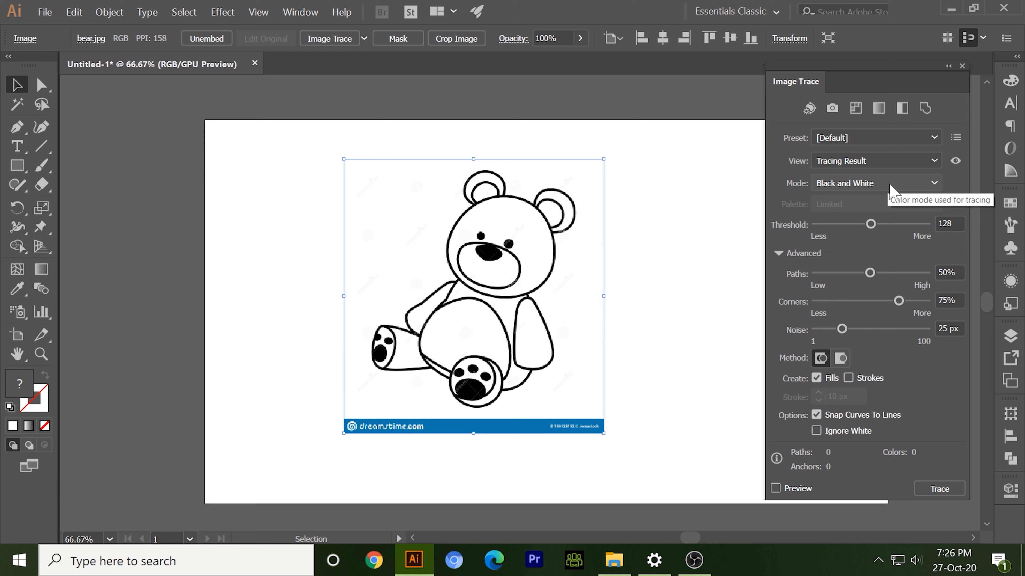
mouse_move(796, 493)
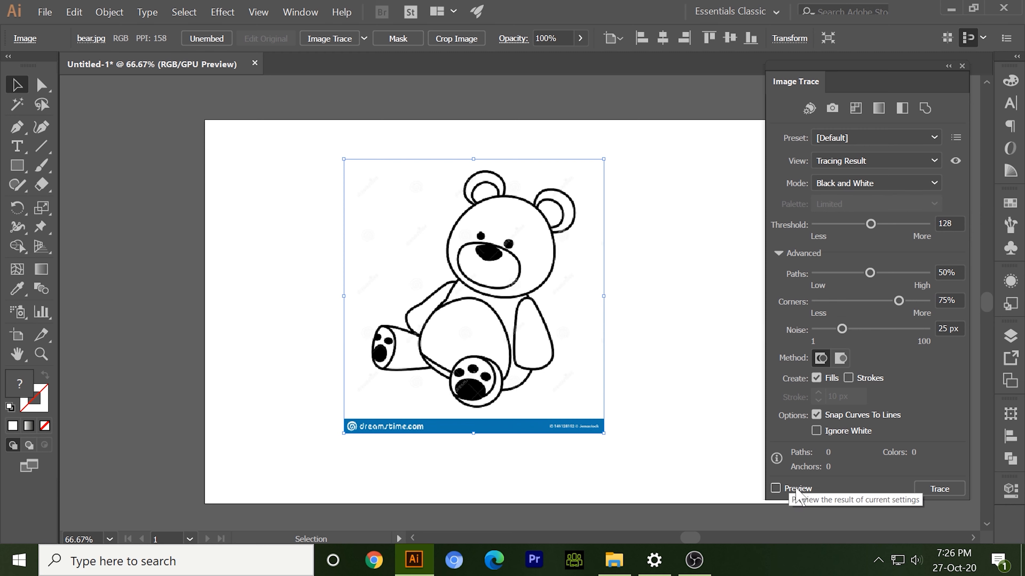
- Preview the Black and White trace with threshold 189, paths 71% and noise 16 px
left_click(775, 488)
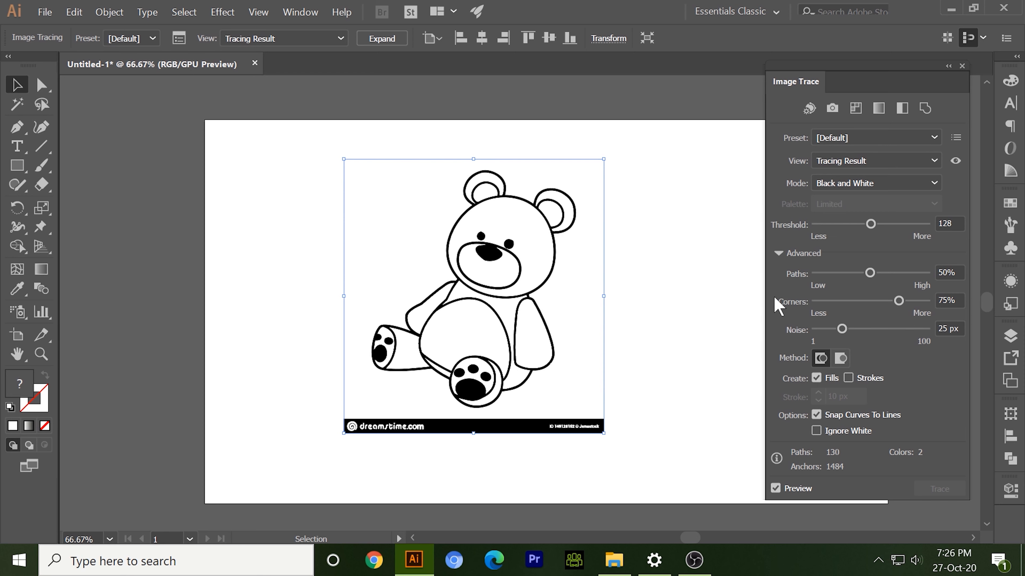
mouse_move(870, 224)
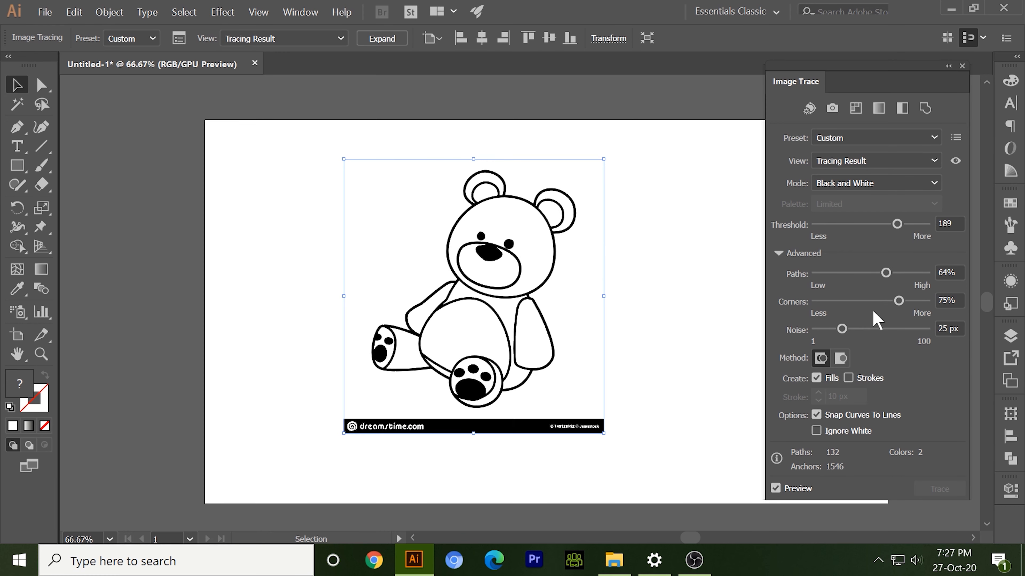
mouse_move(827, 349)
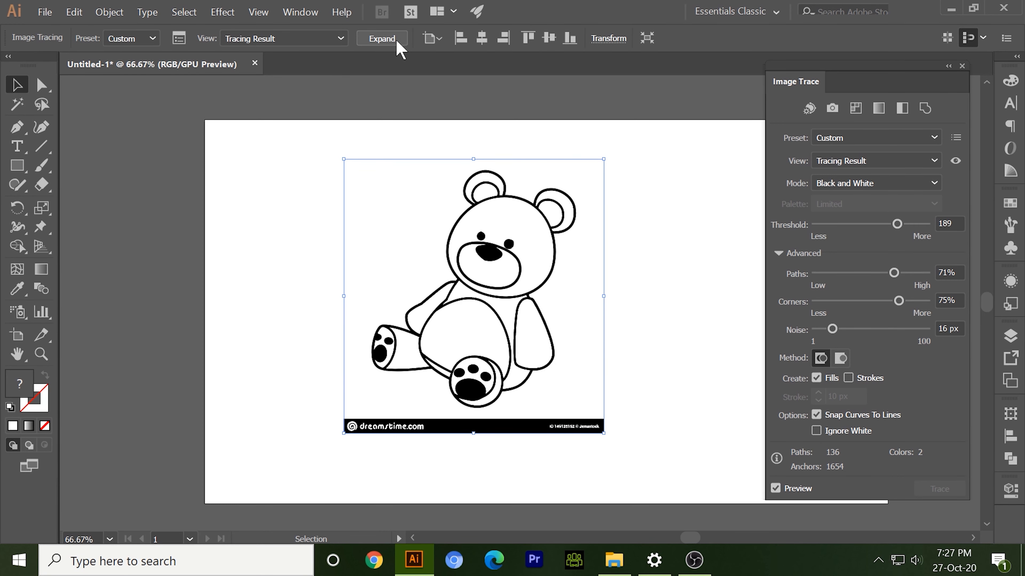
- Expand the trace into paths, delete the white background via Magic Wand, and select the bear group
left_click(381, 38)
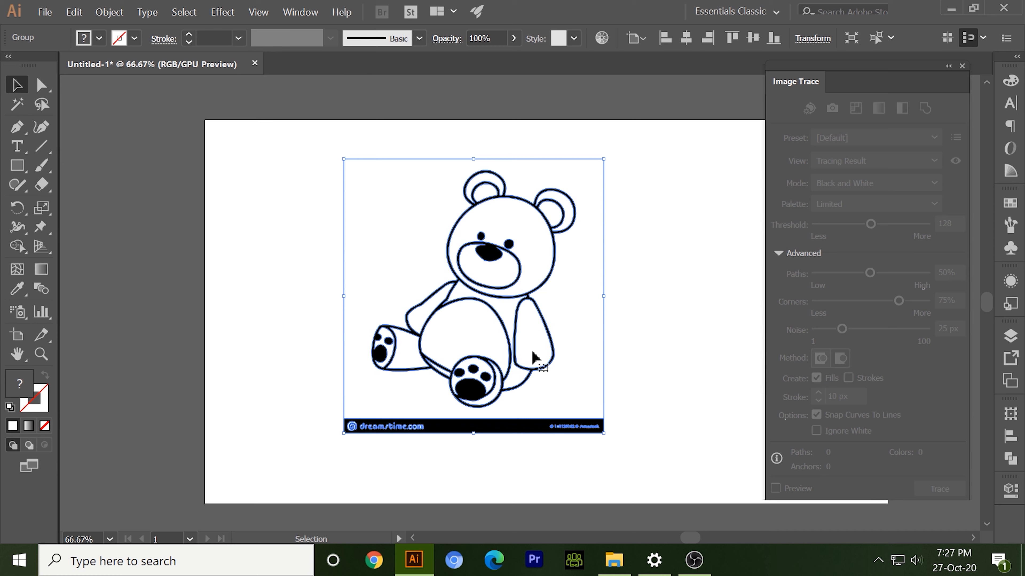
left_click(294, 217)
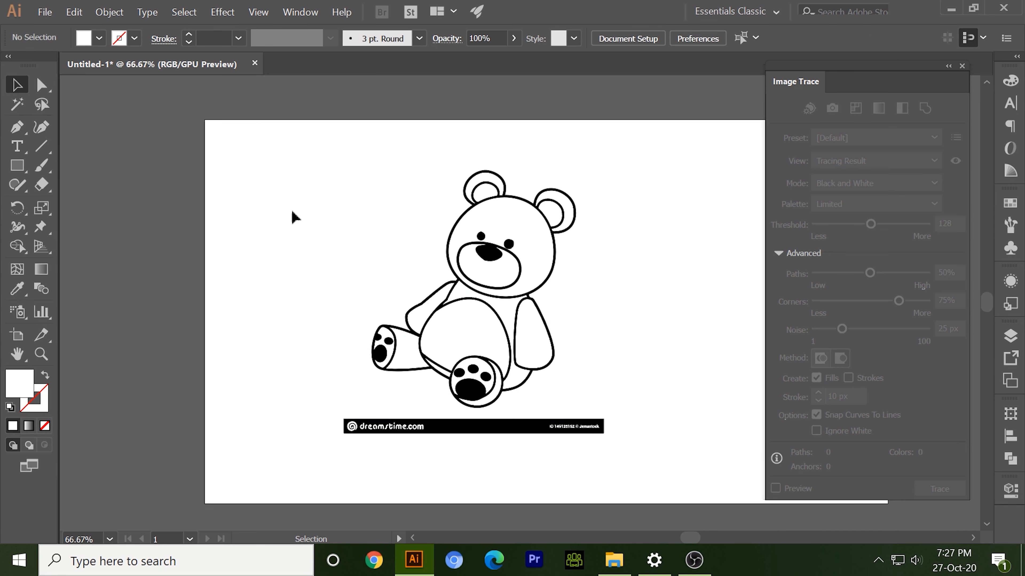
left_click(447, 274)
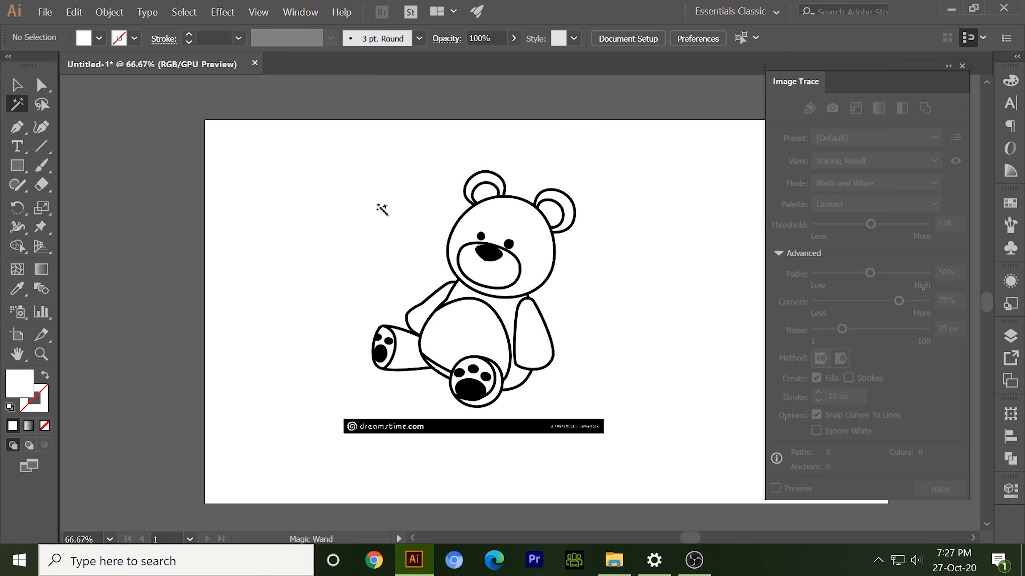
left_click(41, 85)
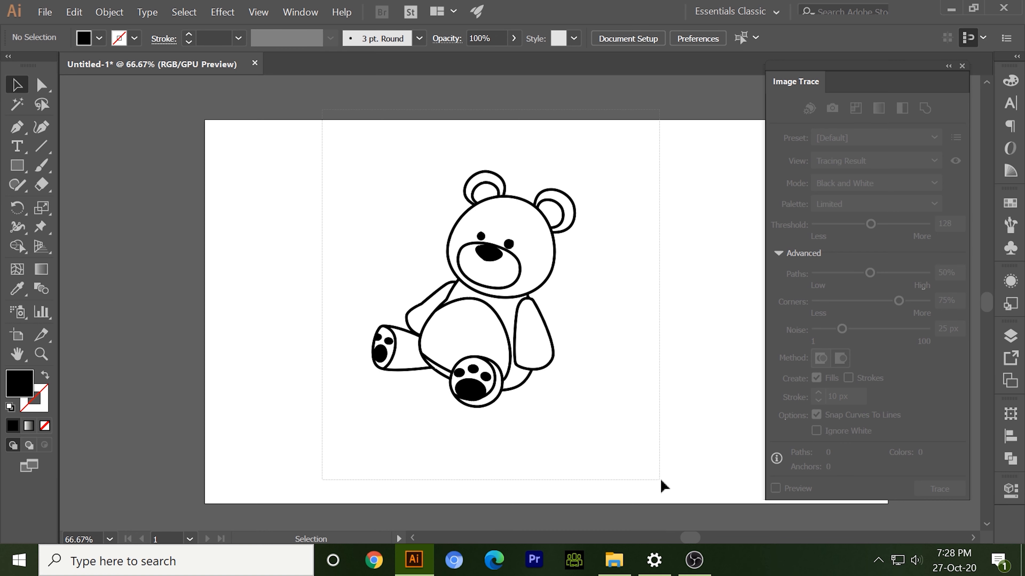
left_click(483, 287)
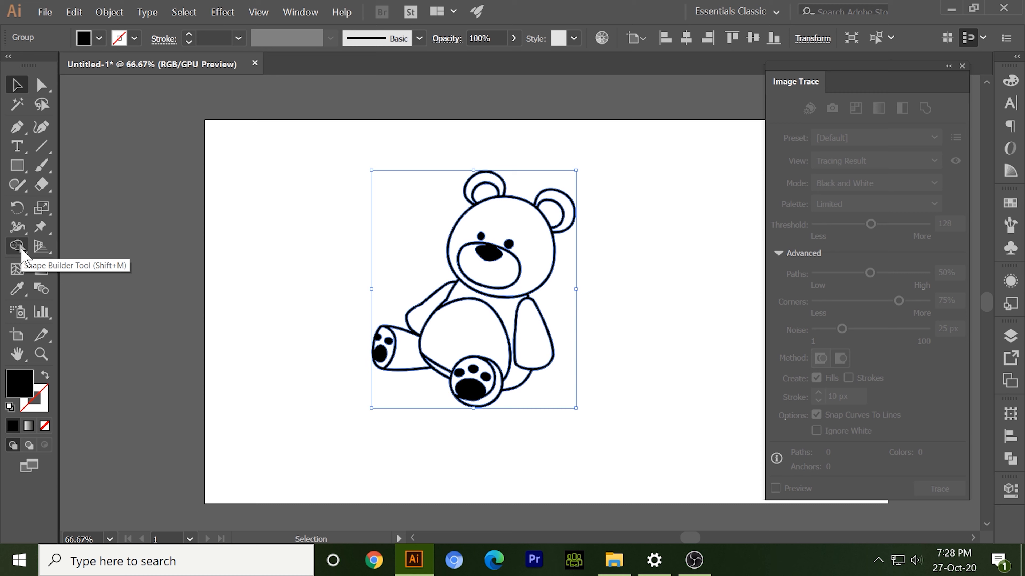
- Merge the bear's regions into solid shapes with Shape Builder and pick the head to recolour
left_click(17, 246)
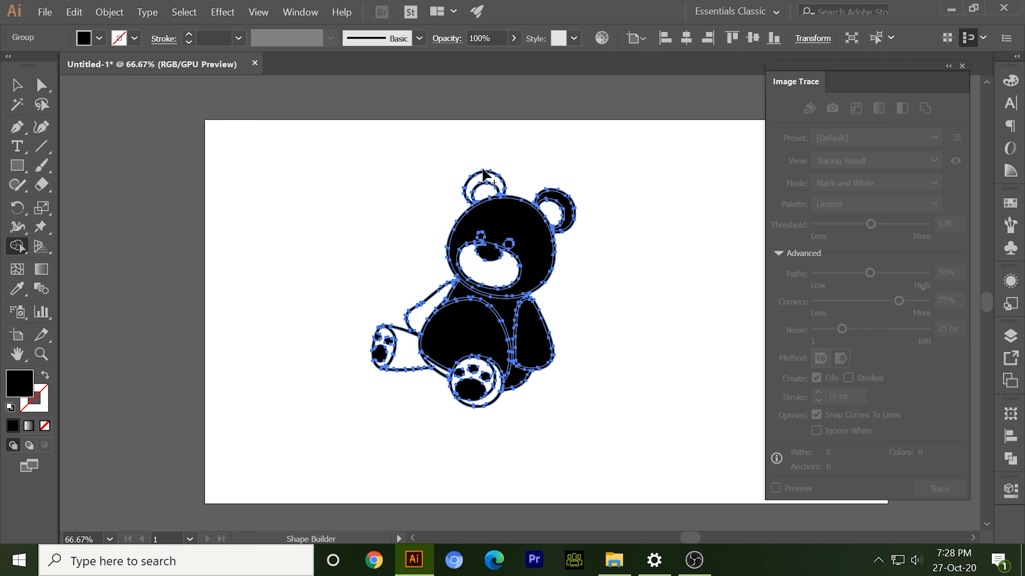
mouse_move(430, 329)
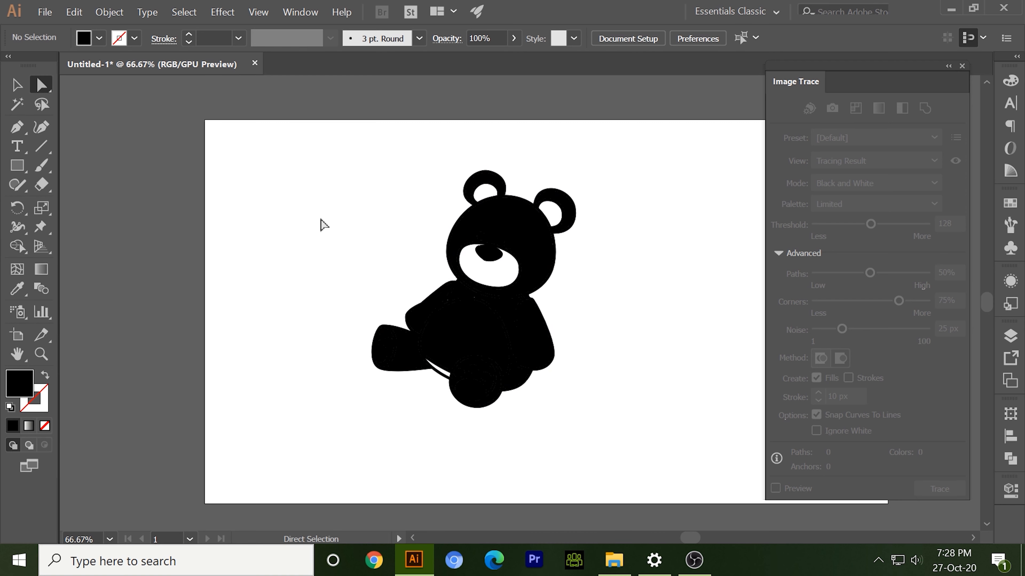
left_click(487, 242)
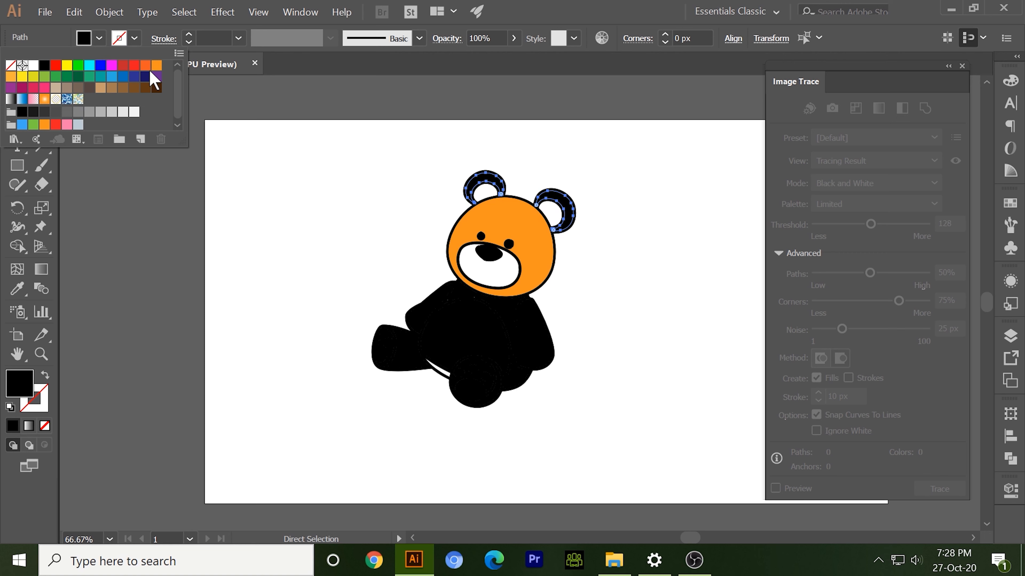
- Fill ears and shirt blue, limbs orange, and copy the belly's brown onto both foot pads
left_click(111, 76)
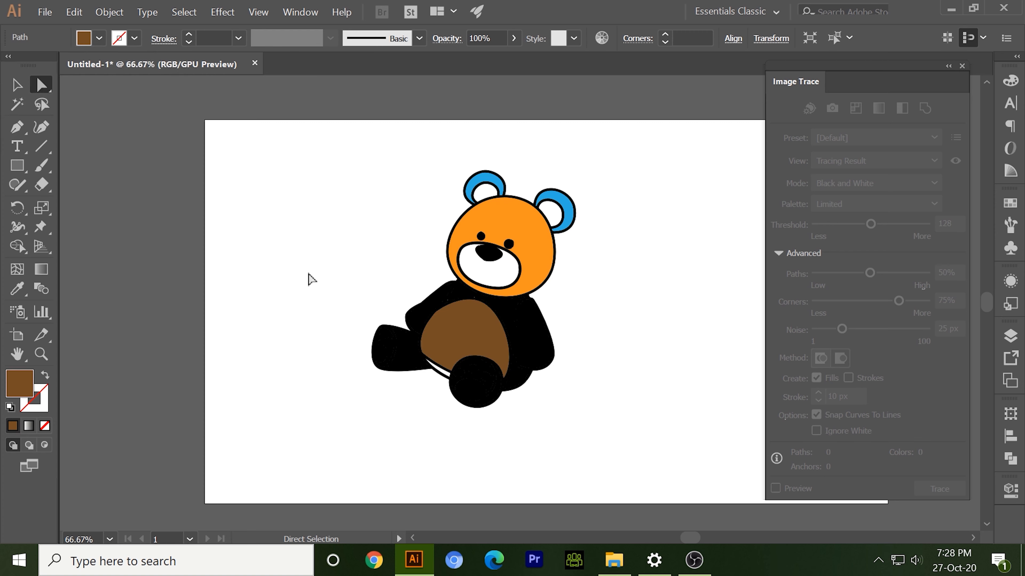
left_click(487, 308)
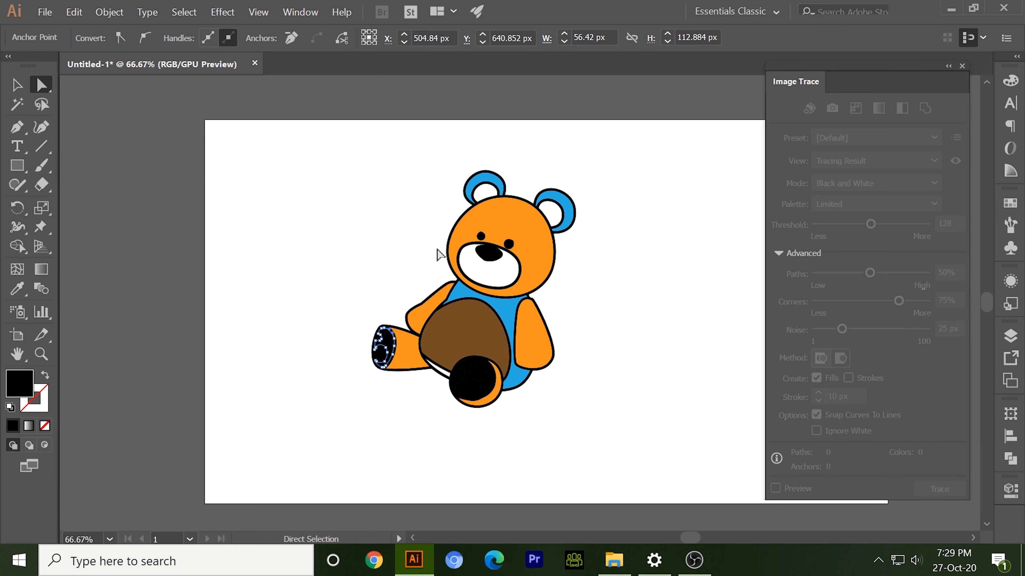
left_click(16, 288)
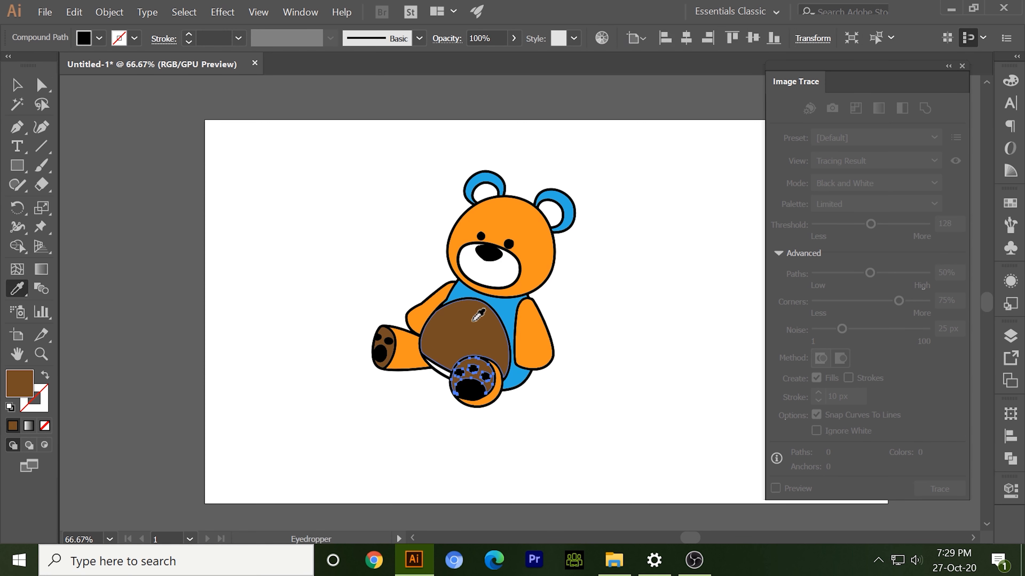
left_click(264, 358)
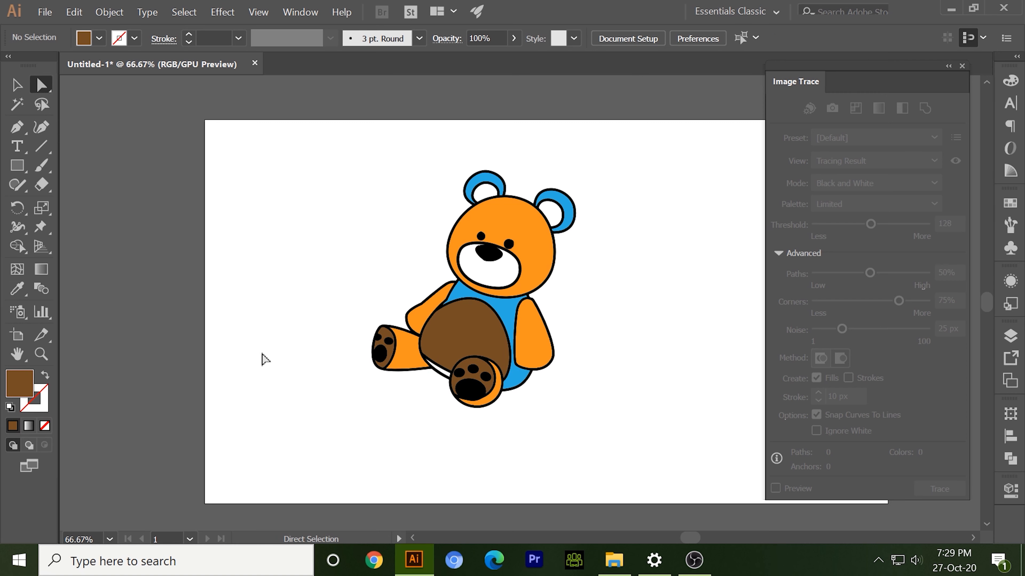
mouse_move(308, 307)
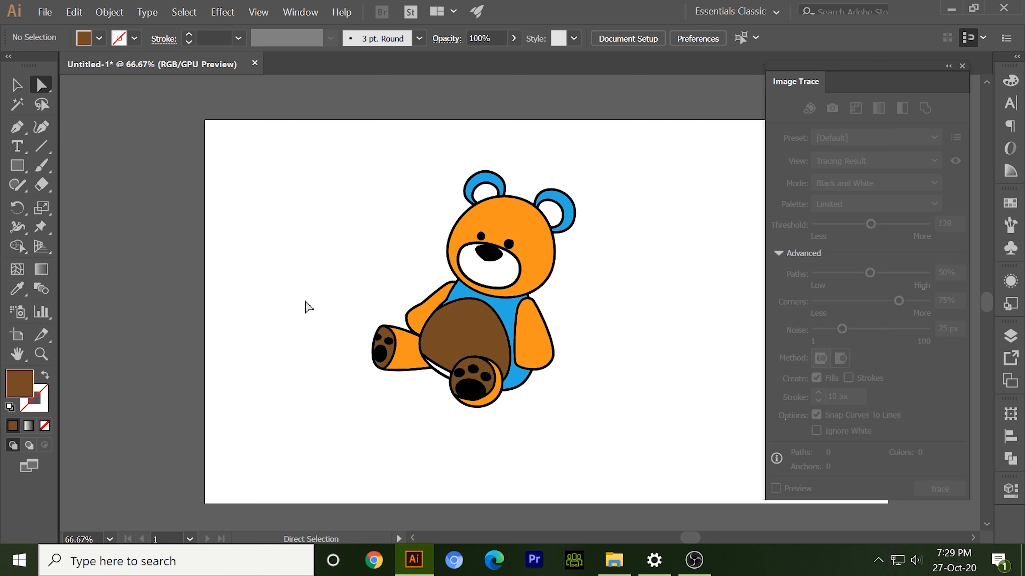
mouse_move(297, 305)
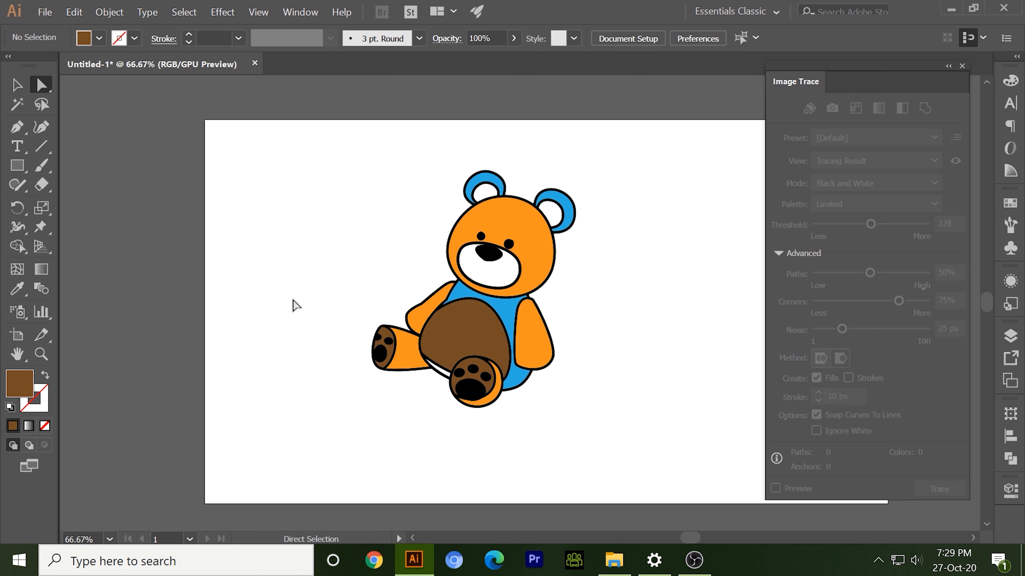
mouse_move(290, 281)
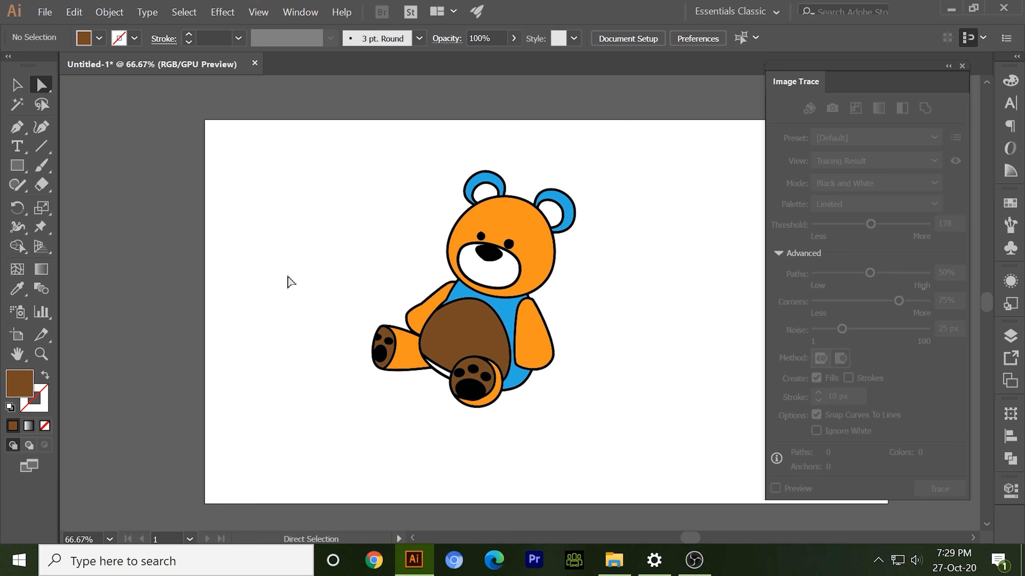
mouse_move(155, 177)
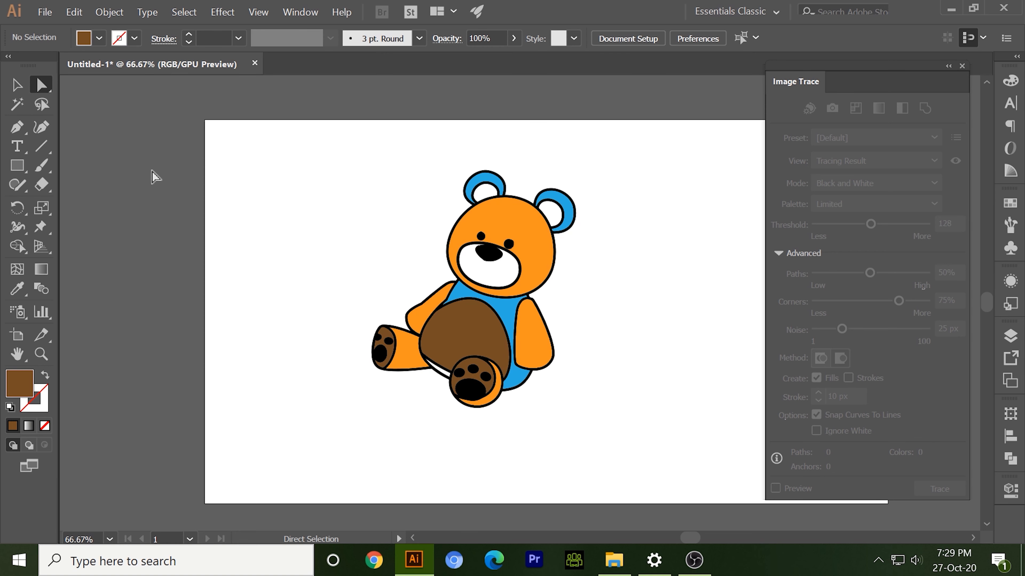